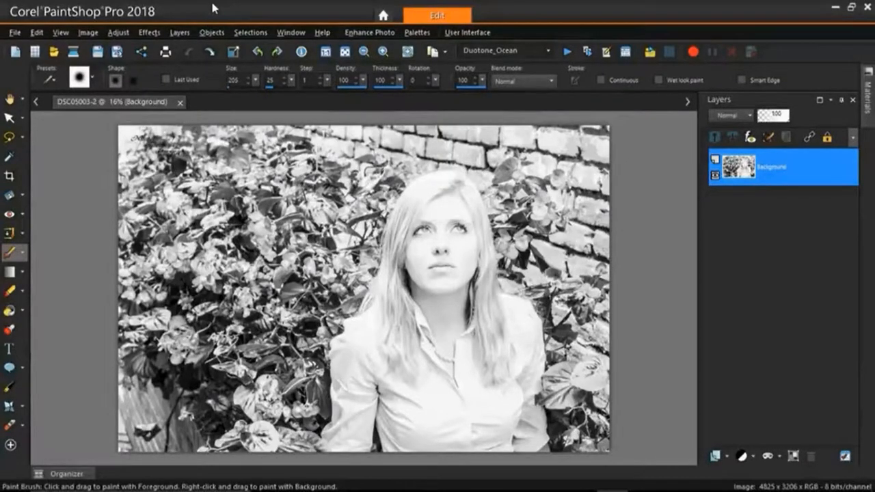
pyautogui.moveTo(20, 256)
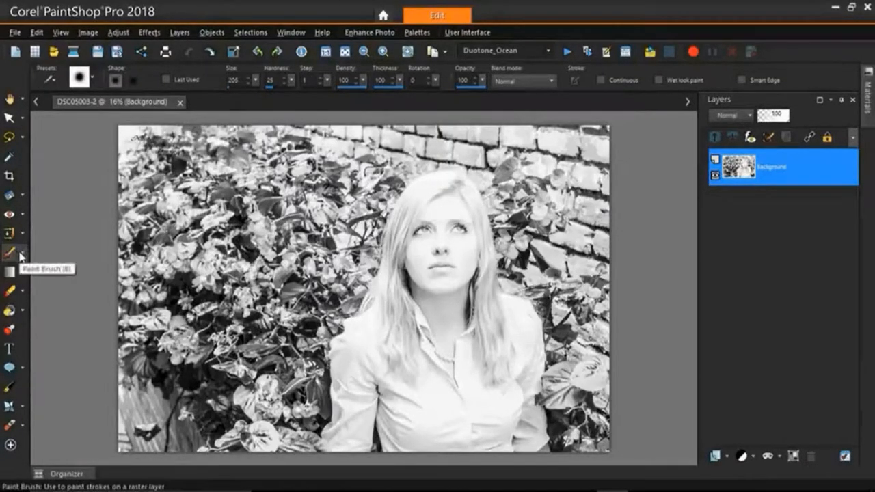
# Step: Select the Paint Brush and give it the maple AutumnLeaf brush tip
pyautogui.click(11, 253)
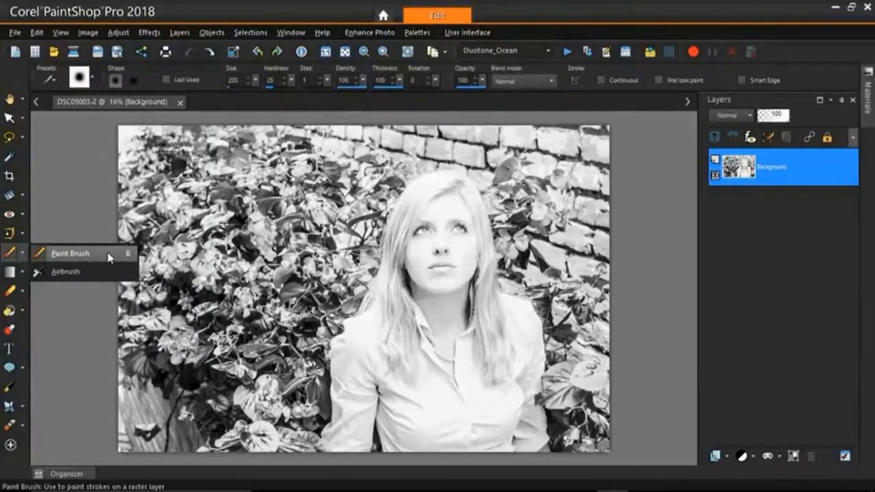
pyautogui.moveTo(89, 254)
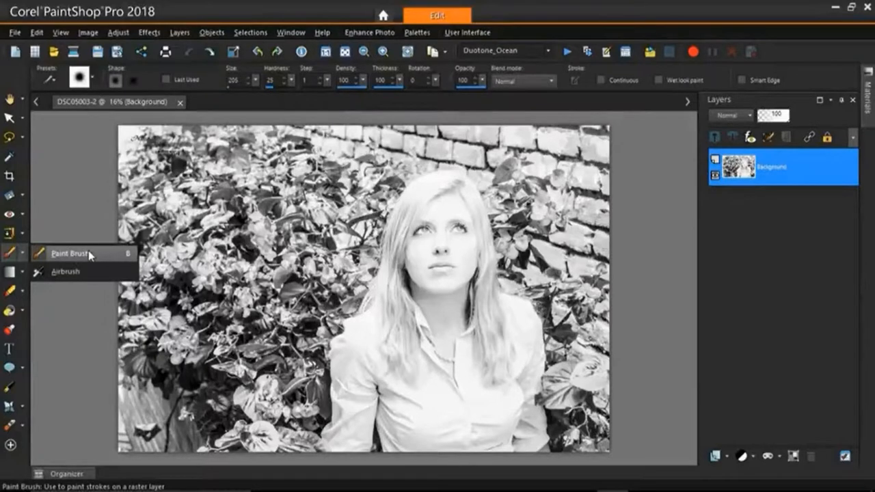
pyautogui.moveTo(58, 271)
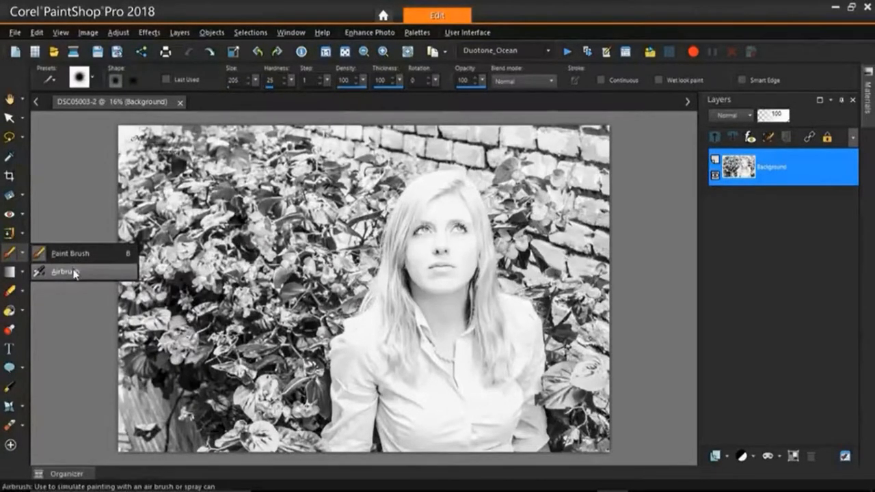
pyautogui.moveTo(77, 254)
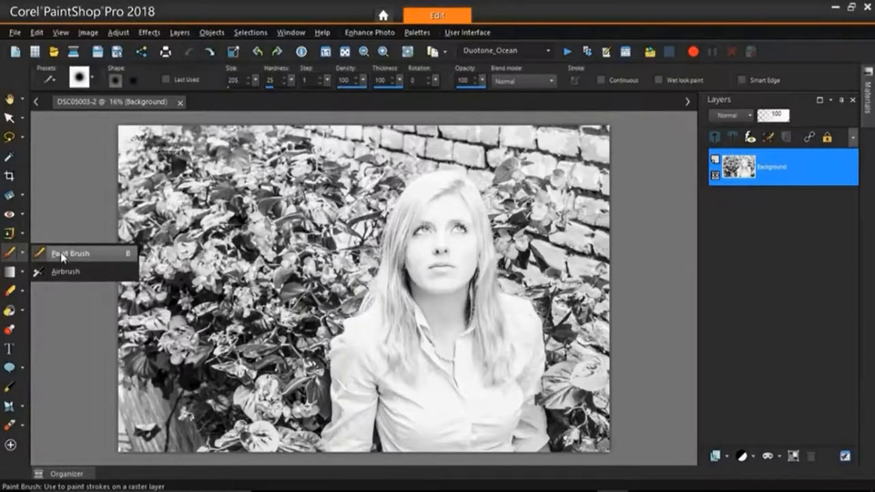
pyautogui.click(75, 252)
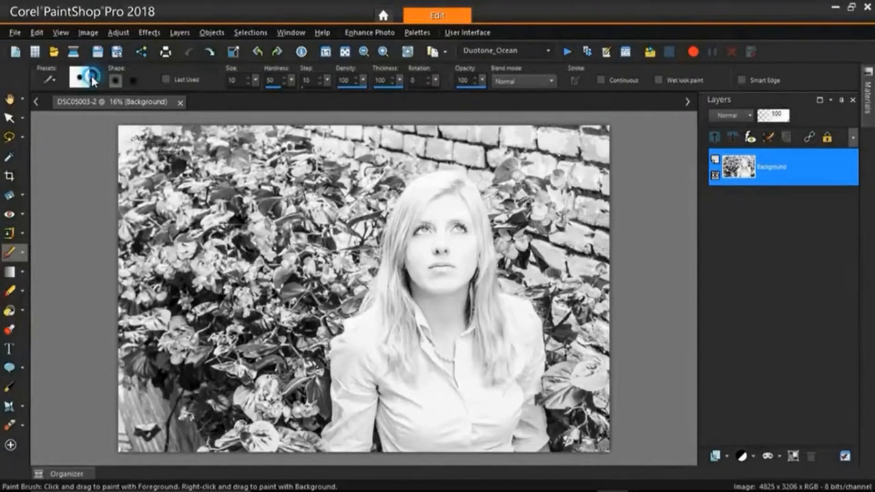
pyautogui.click(82, 79)
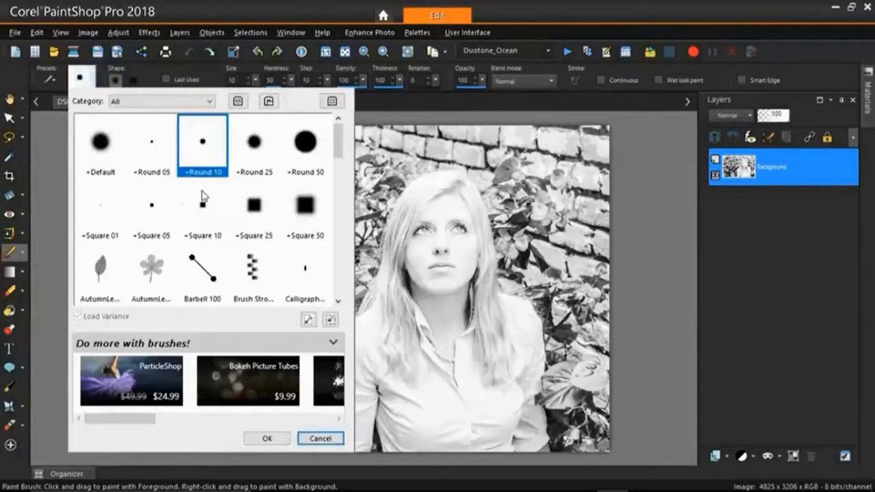
pyautogui.moveTo(152, 205)
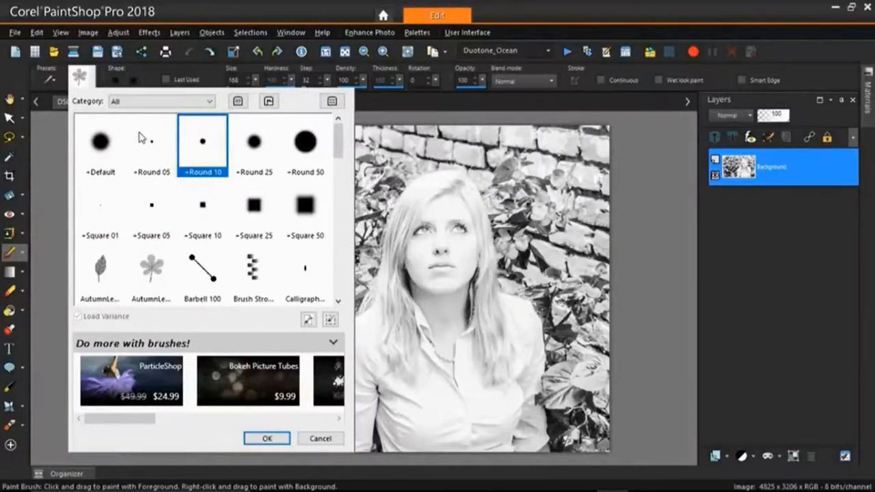
pyautogui.moveTo(148, 166)
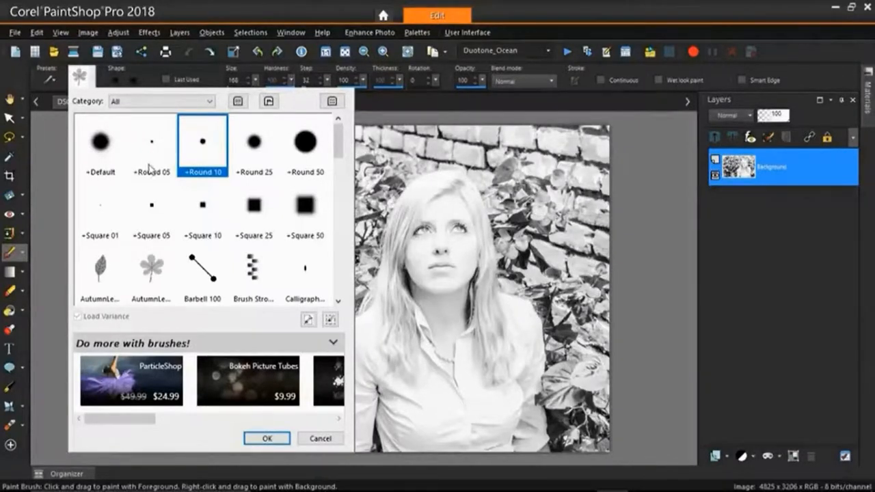
pyautogui.moveTo(153, 273)
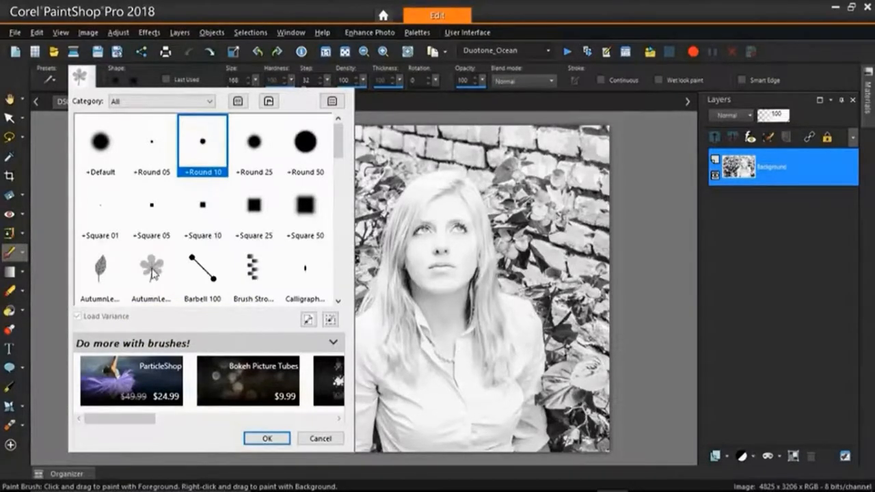
pyautogui.moveTo(151, 269)
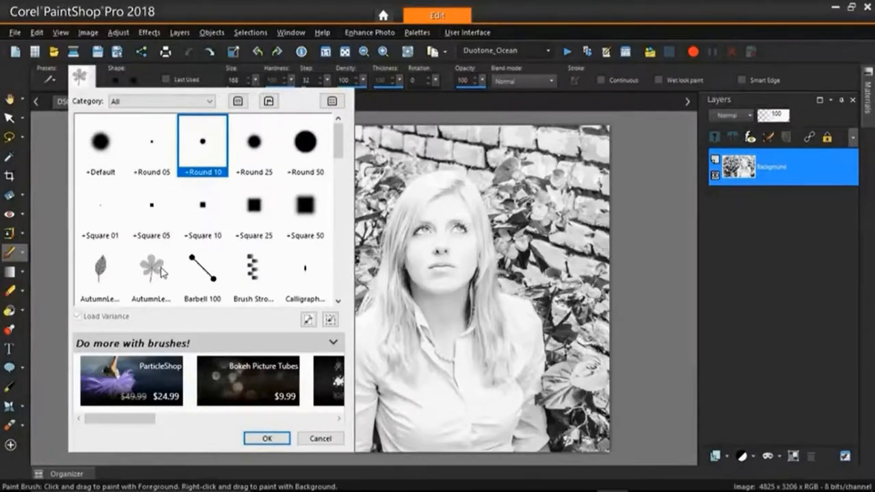
pyautogui.moveTo(158, 274)
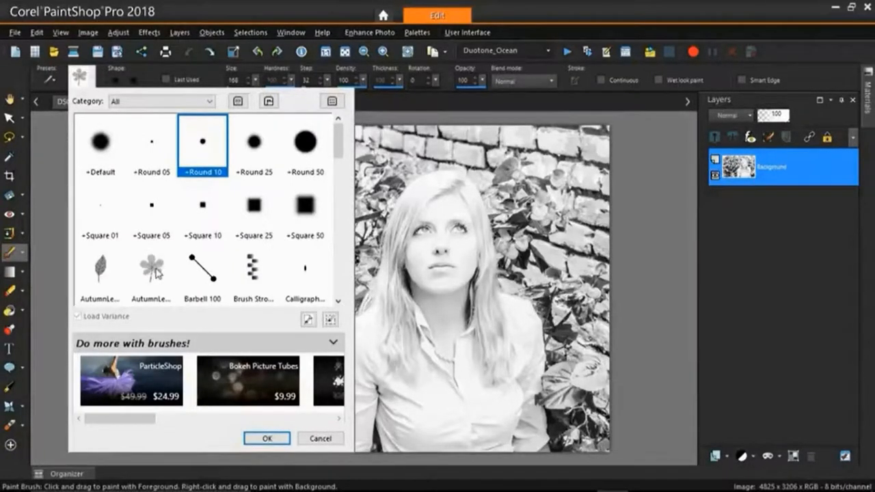
pyautogui.click(151, 270)
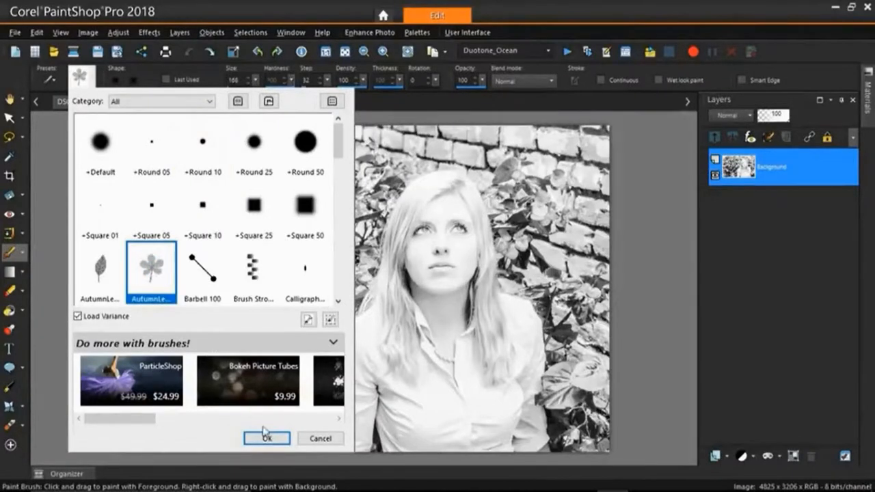
pyautogui.click(266, 438)
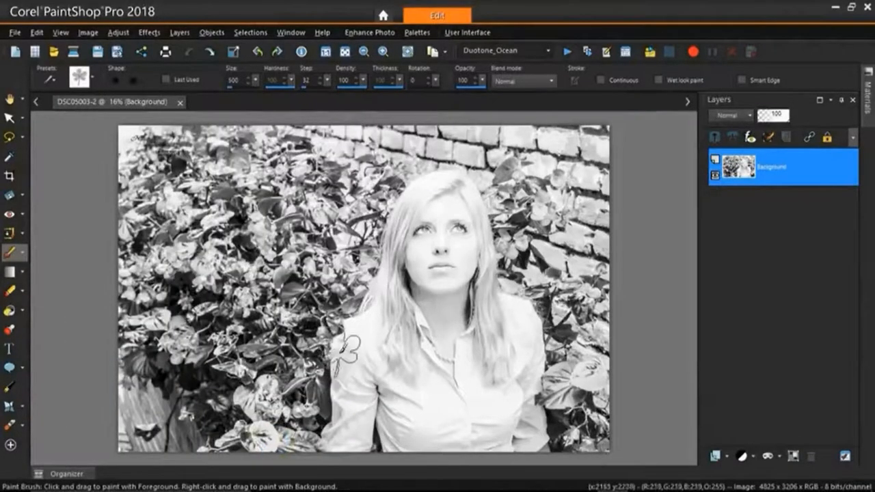
# Step: Stamp a grey leaf on the blouse and reduce the leaf brush size
pyautogui.moveTo(355, 341); pyautogui.dragTo(376, 362)
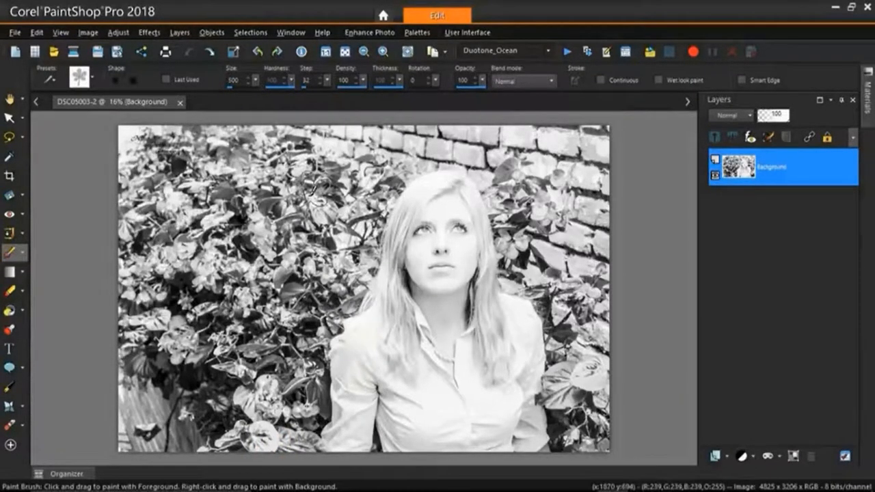
pyautogui.moveTo(256, 88)
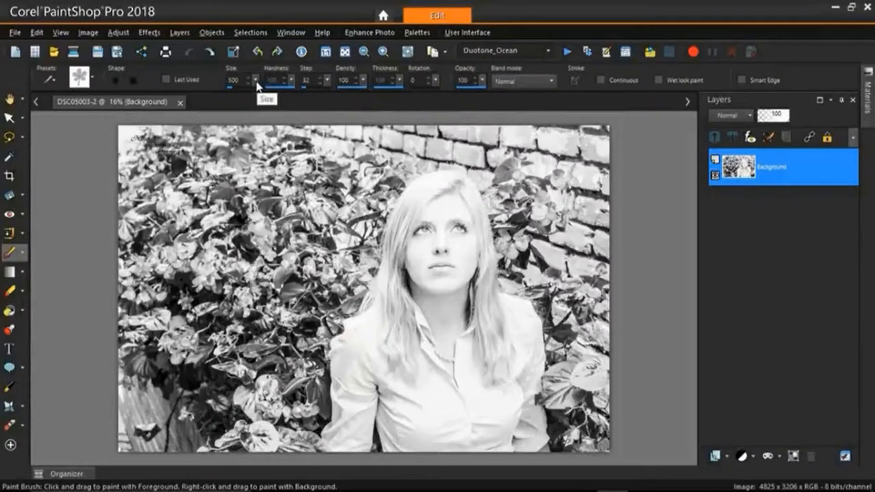
pyautogui.click(252, 78)
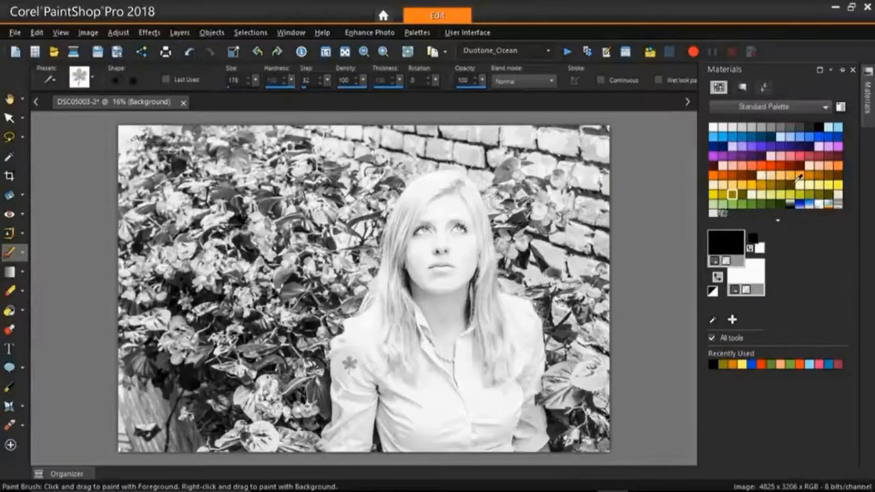
pyautogui.moveTo(796, 187)
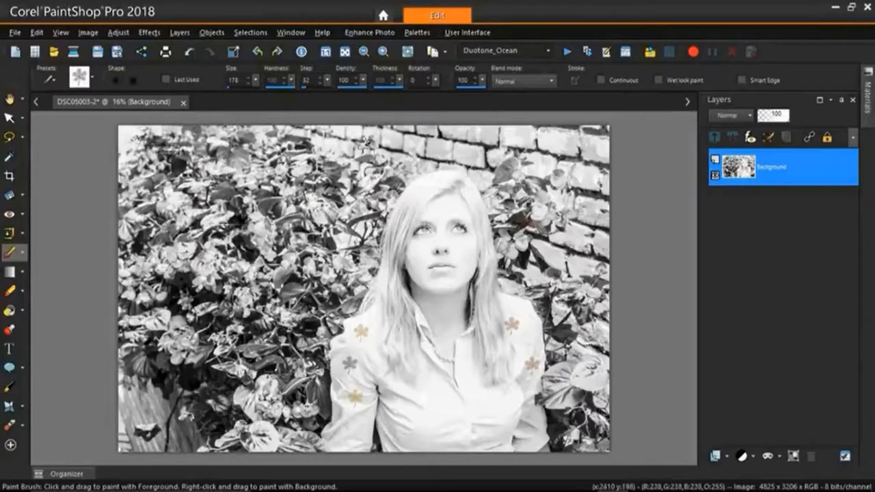
pyautogui.moveTo(437, 85)
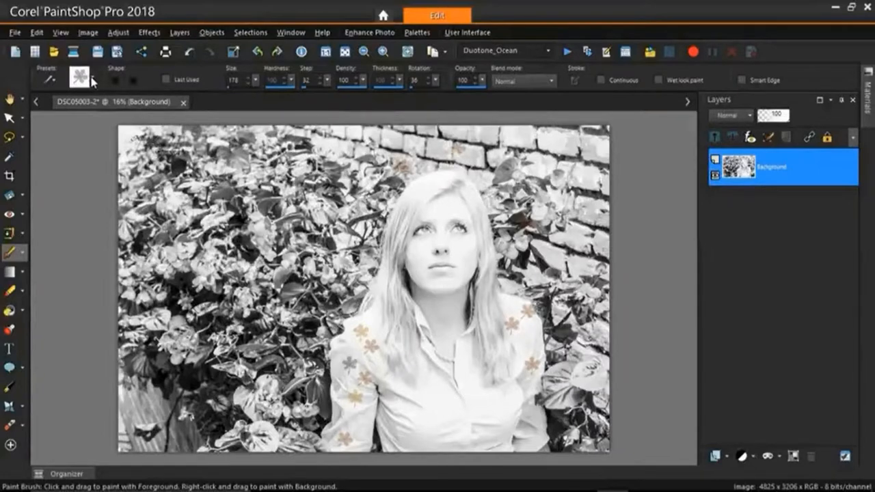
# Step: Change the brush tip to the Round 10 preset
pyautogui.click(77, 77)
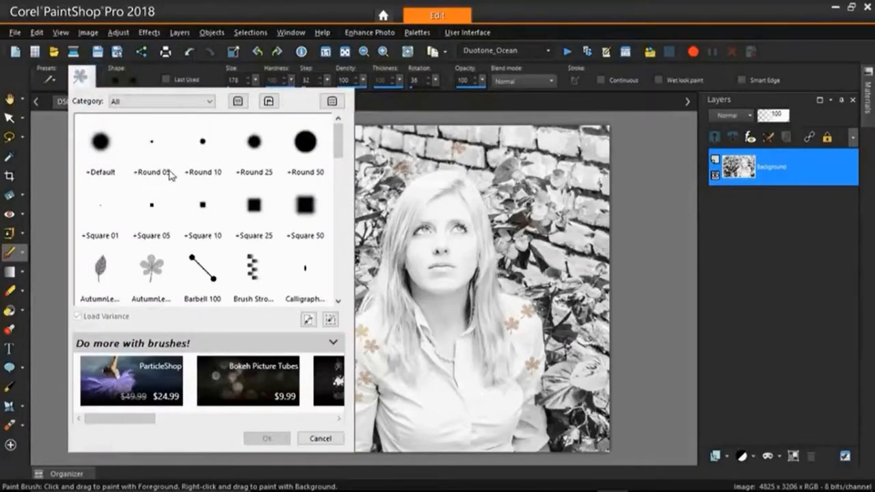
pyautogui.click(202, 143)
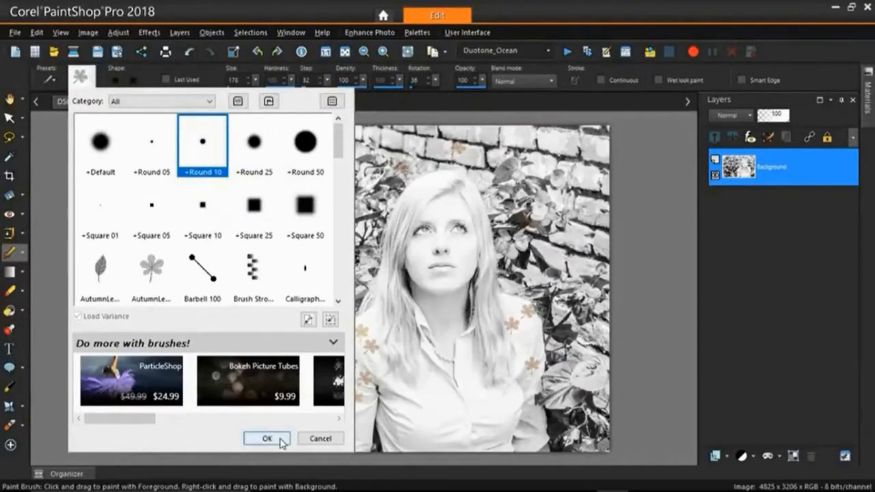
pyautogui.click(266, 437)
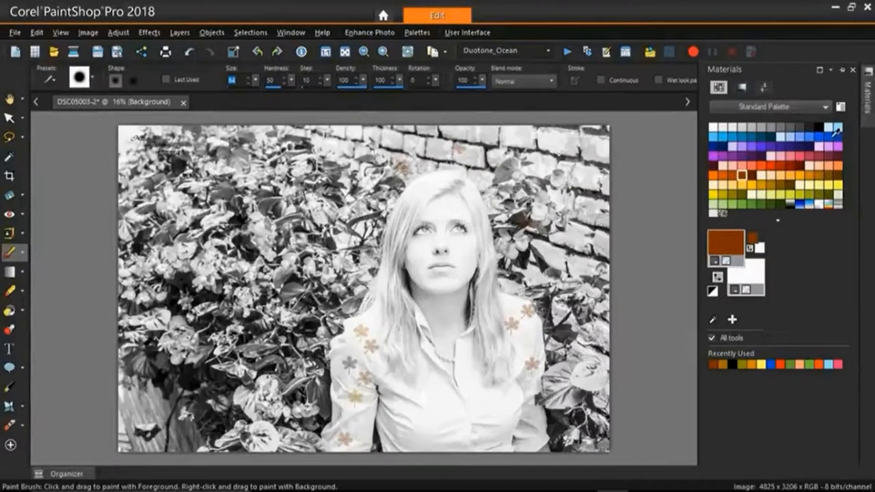
pyautogui.click(868, 89)
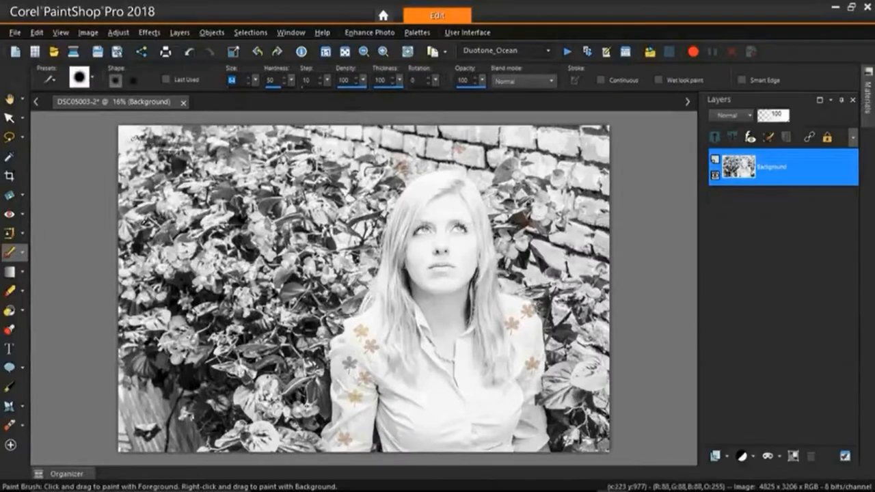
pyautogui.moveTo(147, 174); pyautogui.dragTo(164, 205)
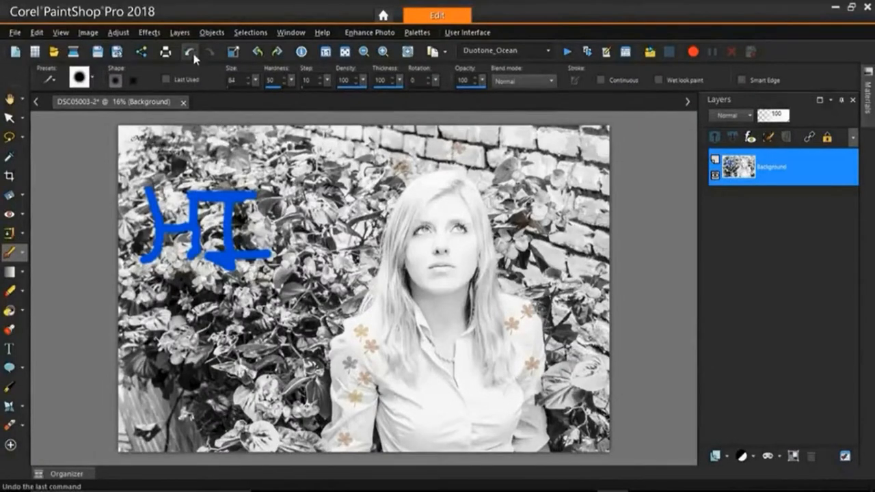
pyautogui.click(187, 51)
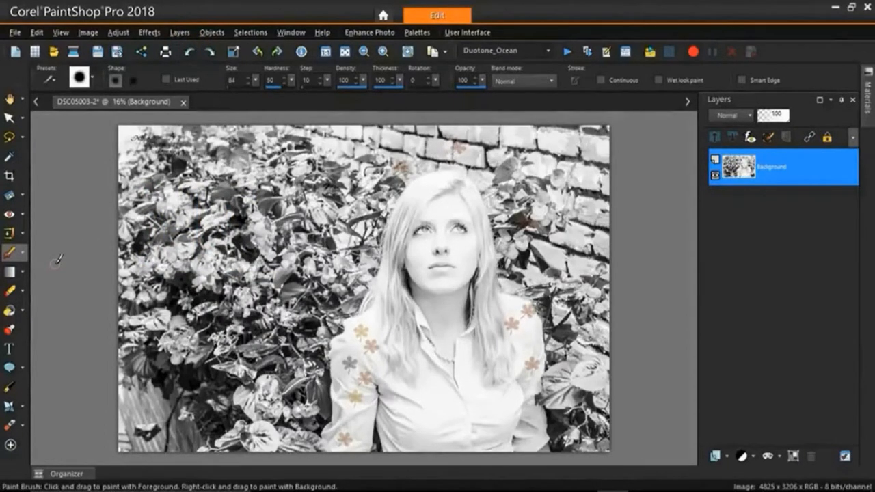
pyautogui.moveTo(12, 255)
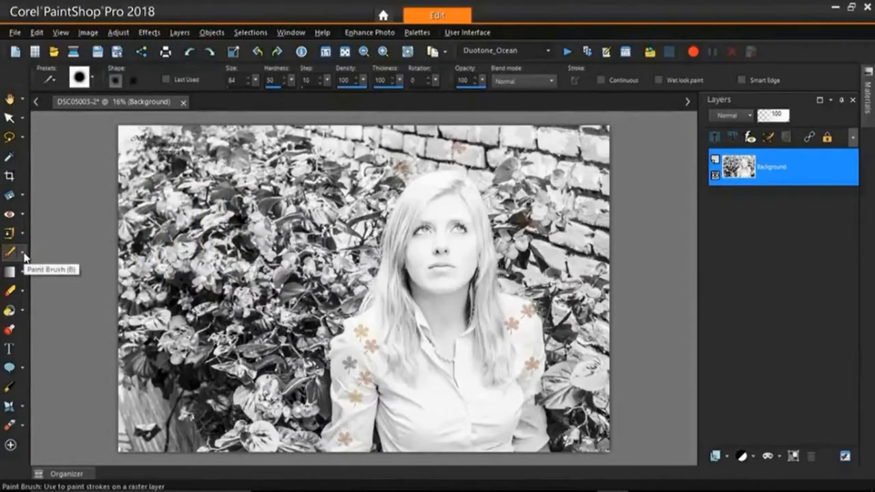
# Step: Switch from the Paint Brush to the Airbrush tool
pyautogui.click(13, 249)
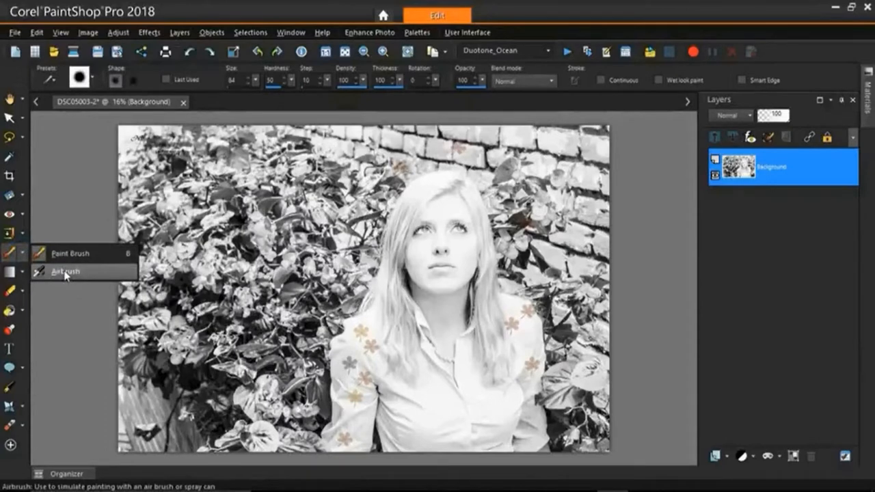
pyautogui.click(65, 272)
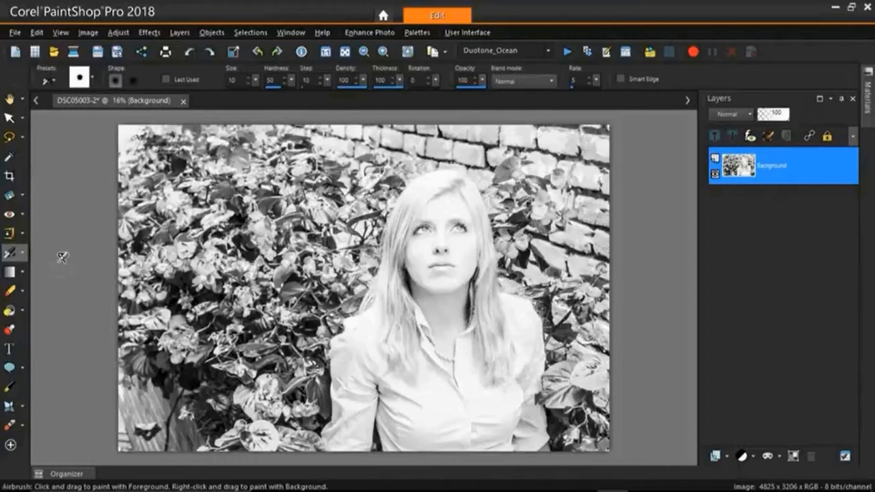
pyautogui.moveTo(73, 147)
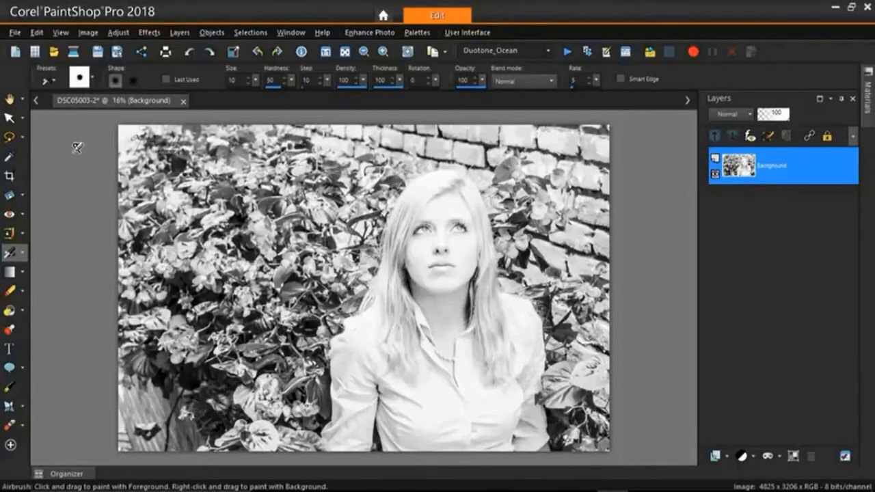
# Step: Give the airbrush the AutumnLeaf tip at size 1140 and spray a leaf on the shirt
pyautogui.click(81, 78)
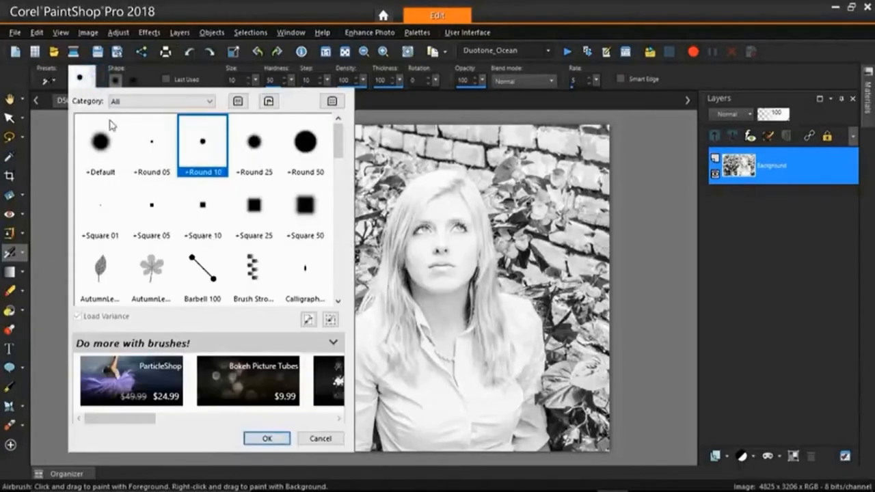
pyautogui.moveTo(102, 273)
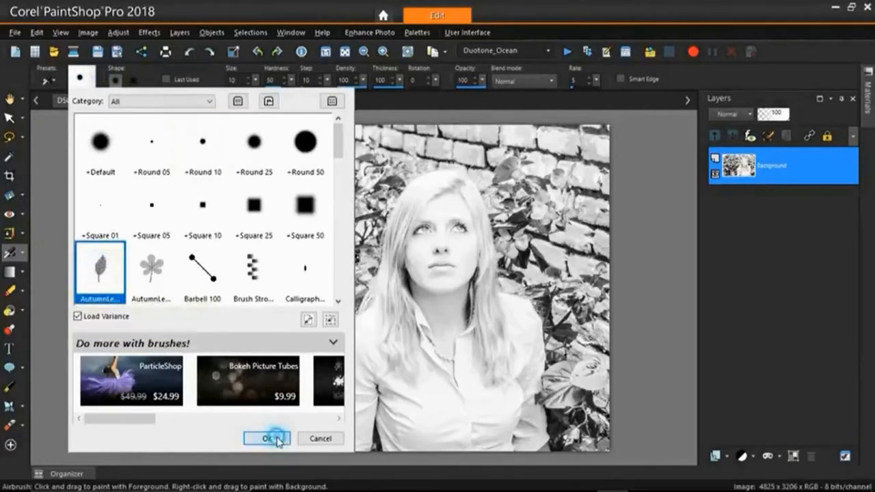
pyautogui.click(269, 438)
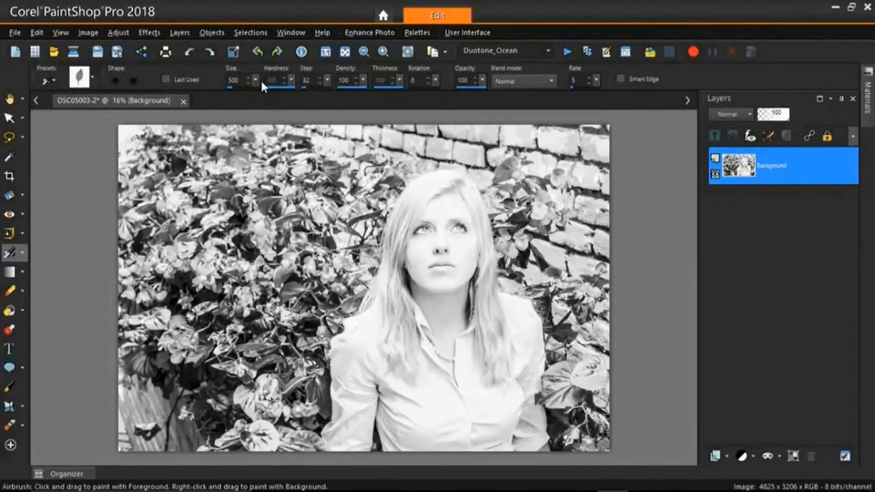
pyautogui.click(256, 84)
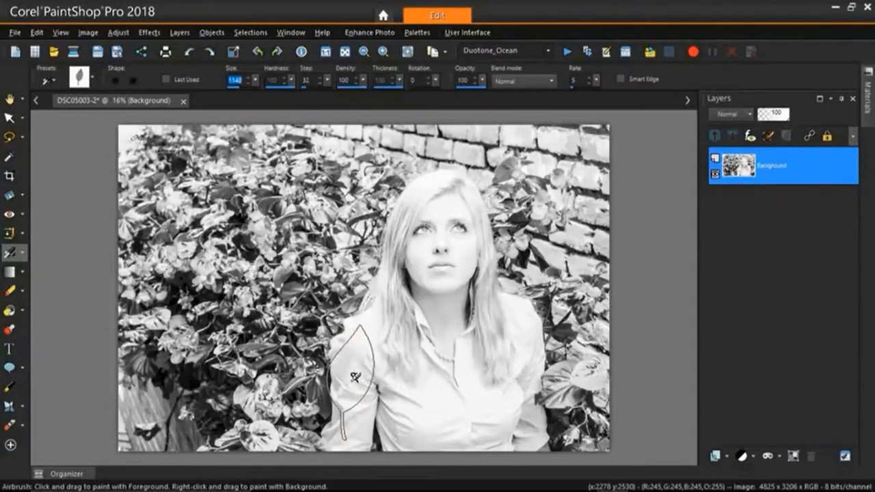
pyautogui.click(365, 386)
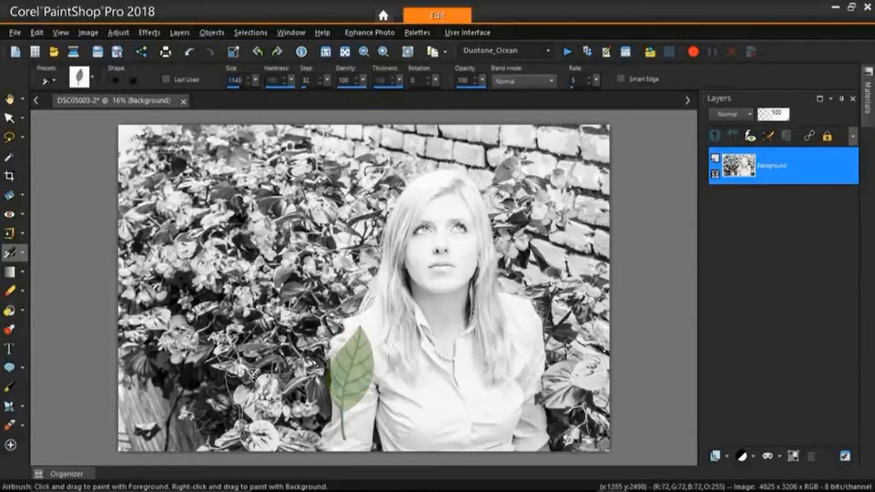